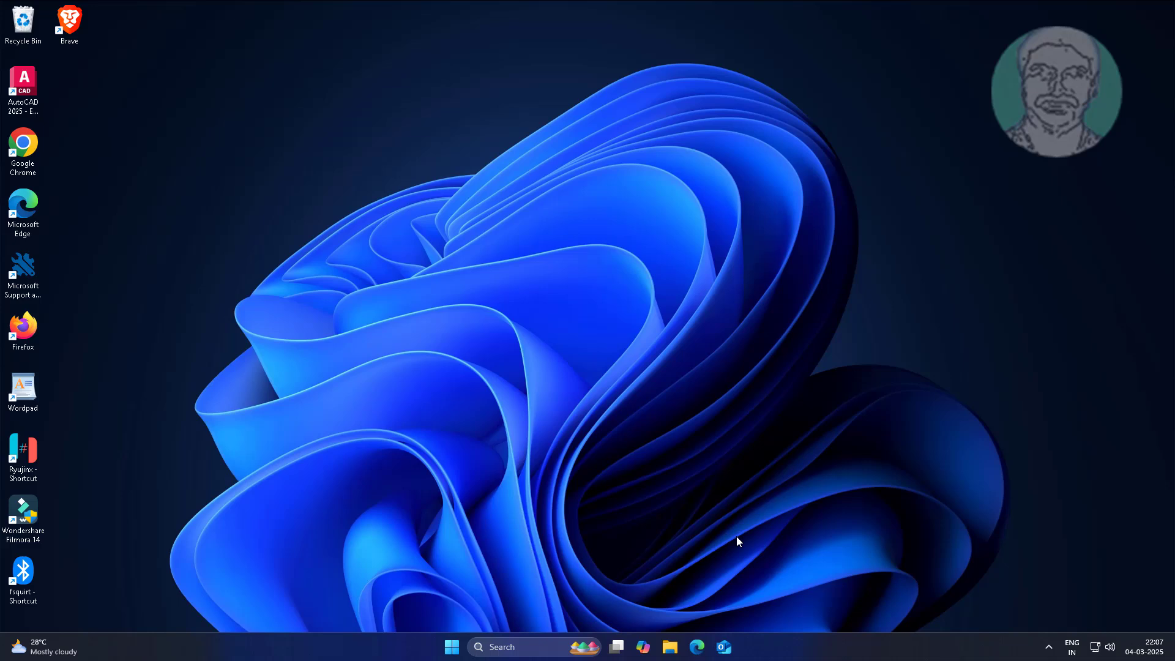
Step: Bring up File Explorer showing the Videos folder with AnyDesk and Captures
click(669, 646)
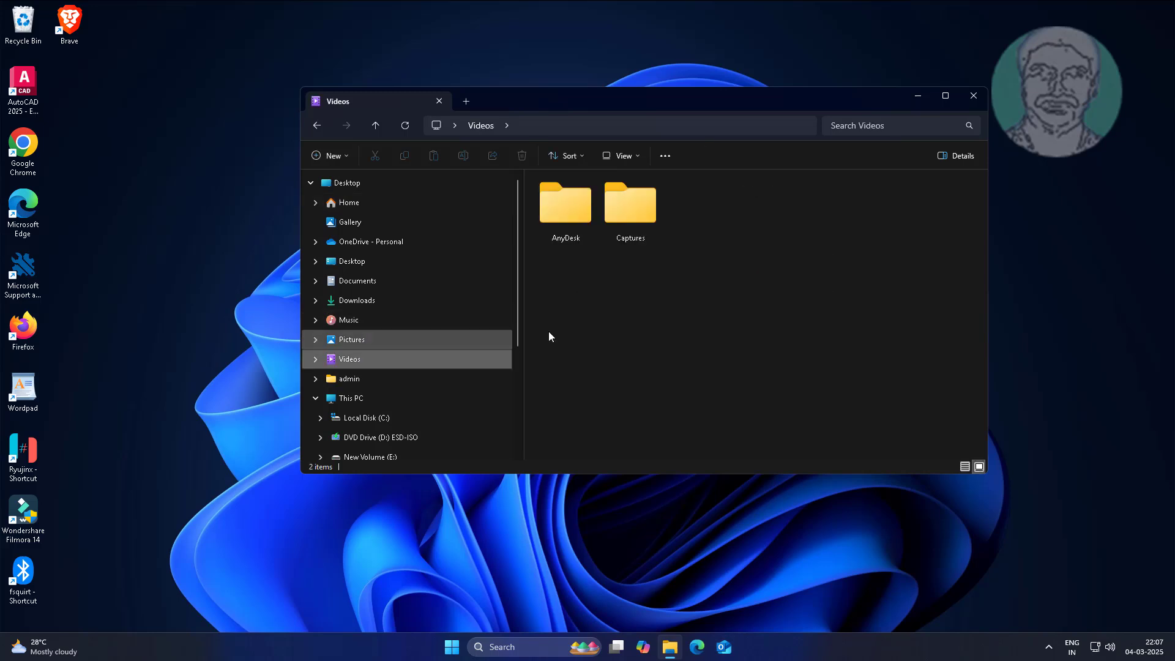
mouse_move(665, 248)
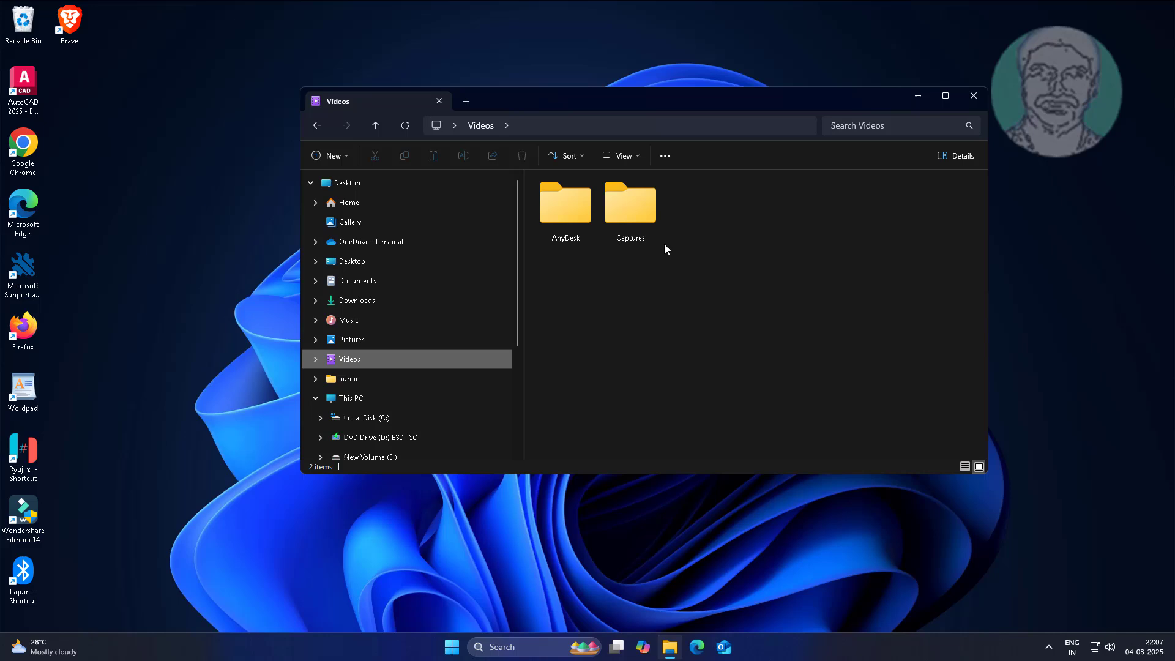
Step: Cut the Captures folder from Videos and paste it into New Volume (E:)
right_click(629, 210)
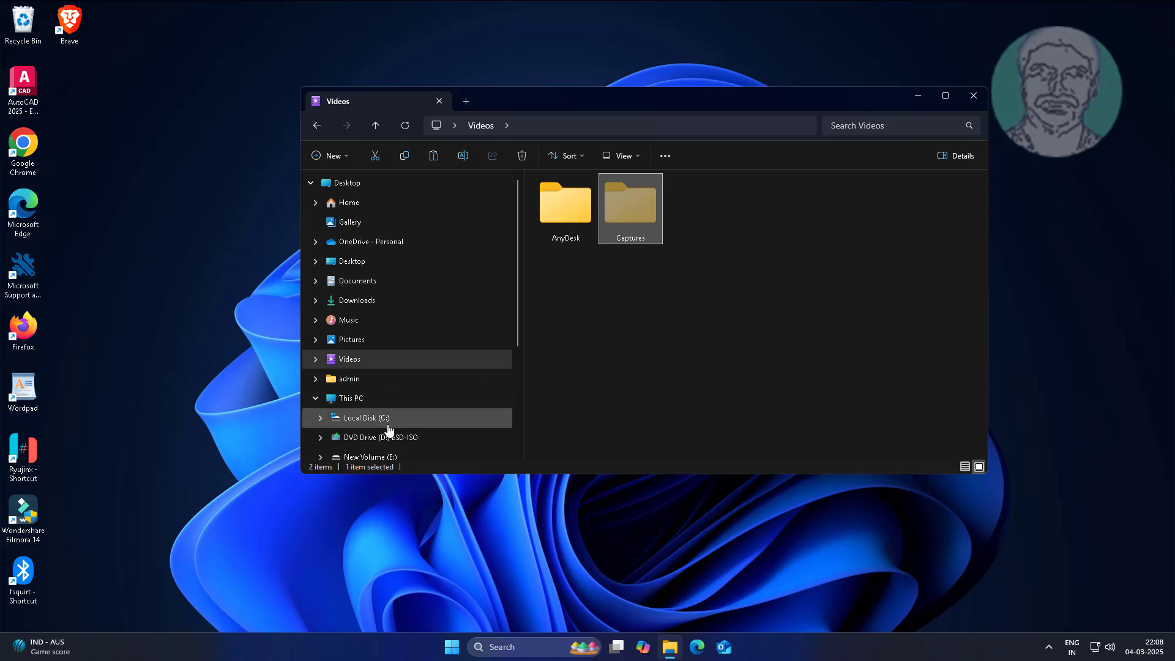
mouse_move(651, 396)
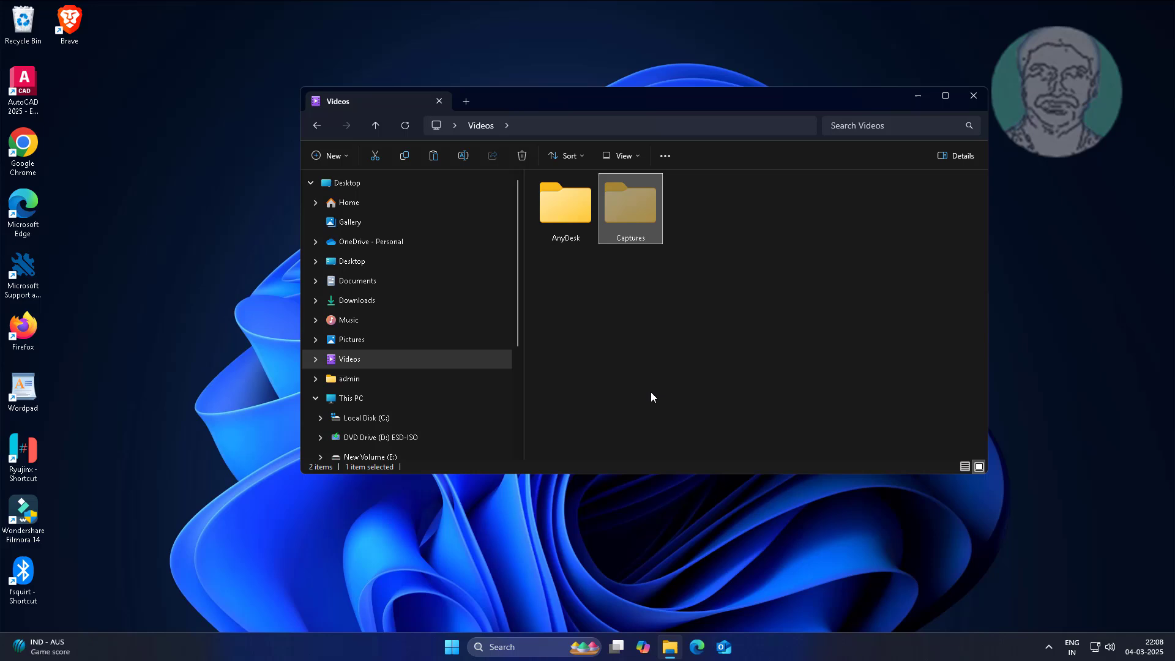
scroll(down, 3)
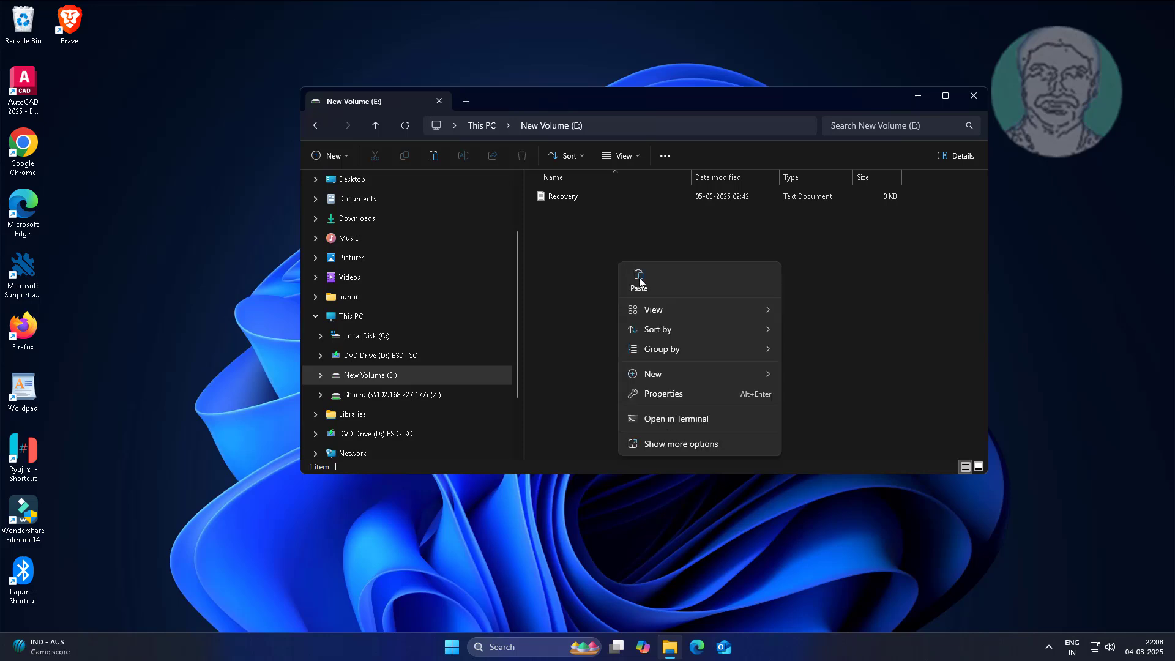
click(638, 277)
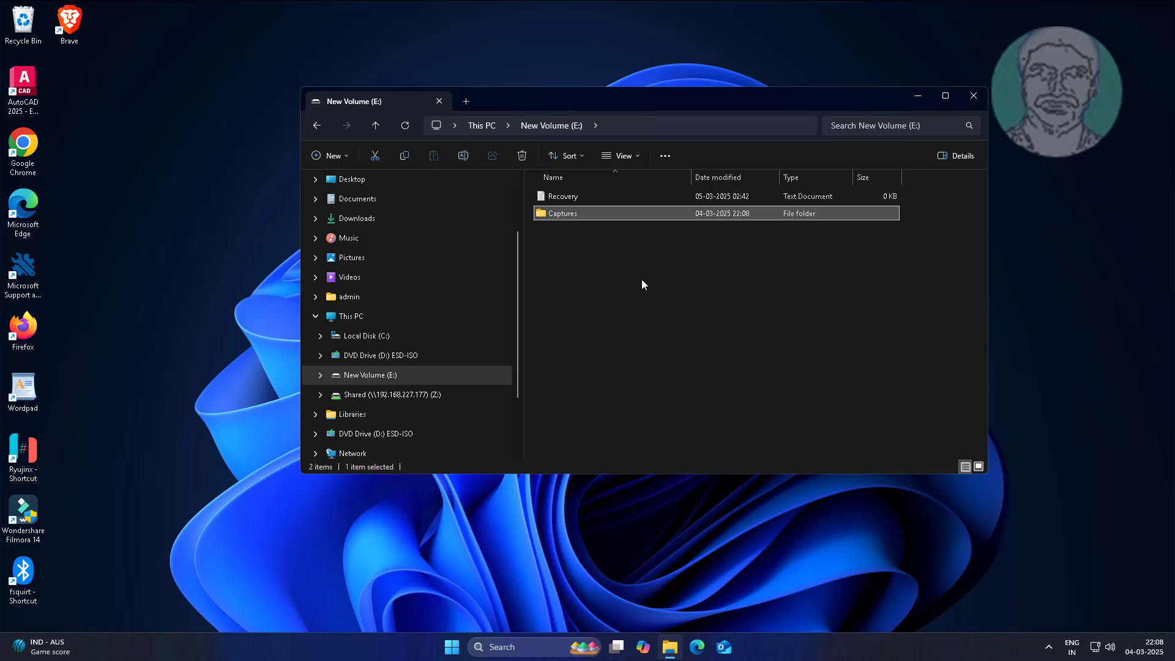
click(543, 233)
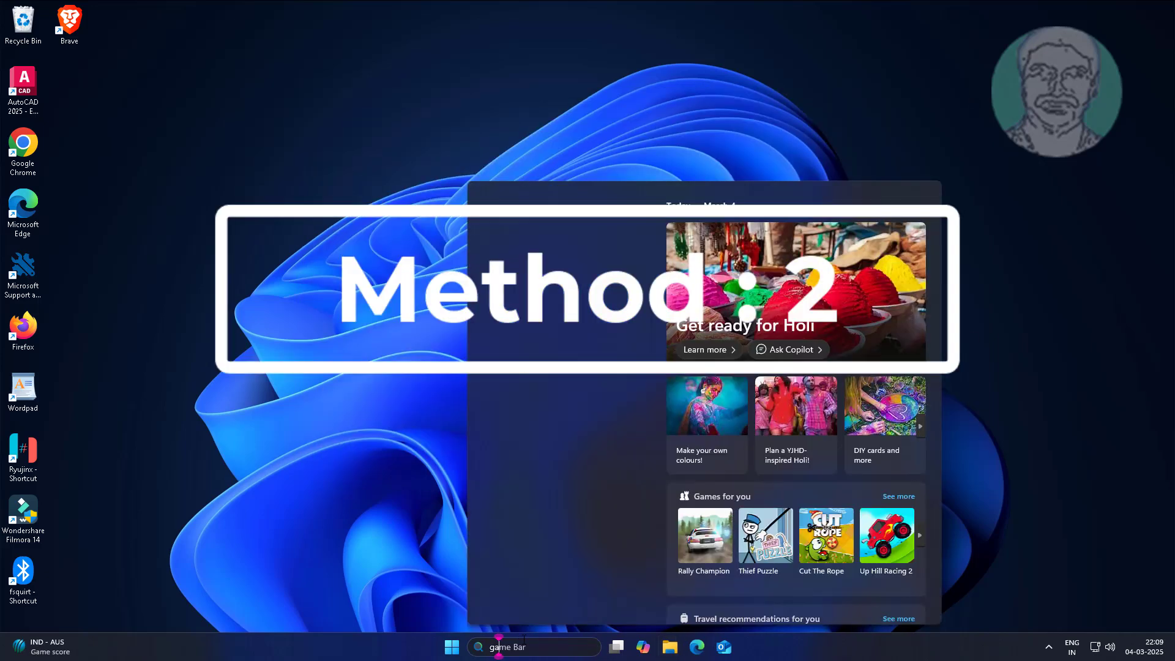
Step: Search 'game bar' and reach Game Bar's app settings page in Settings
text(game b)
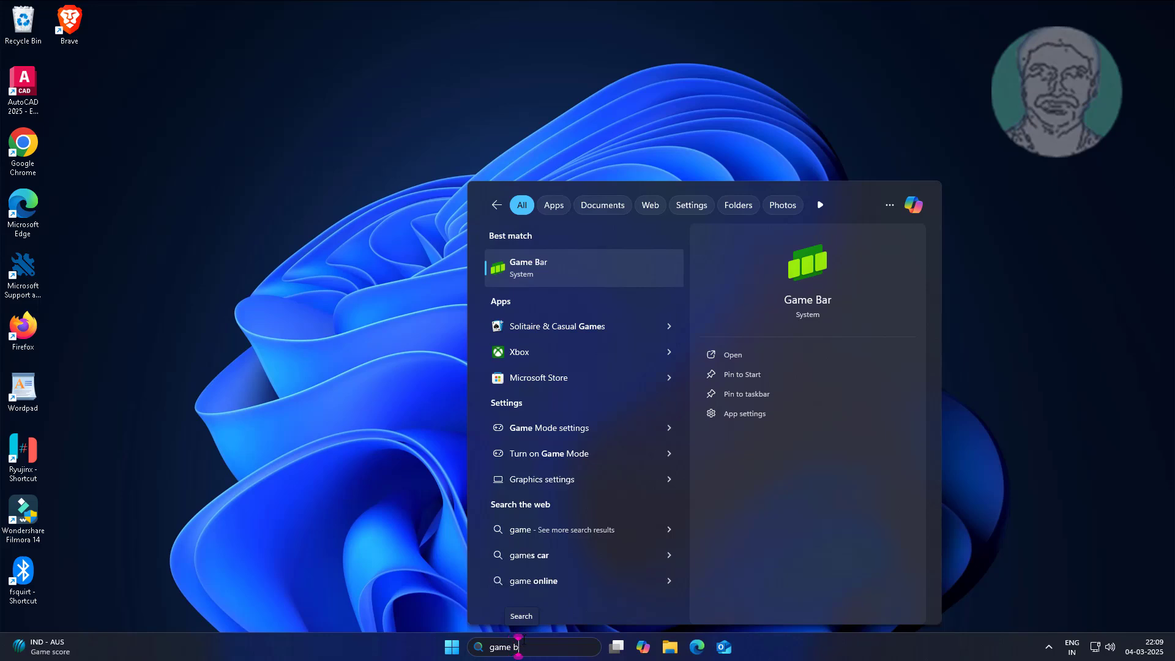
text(ar)
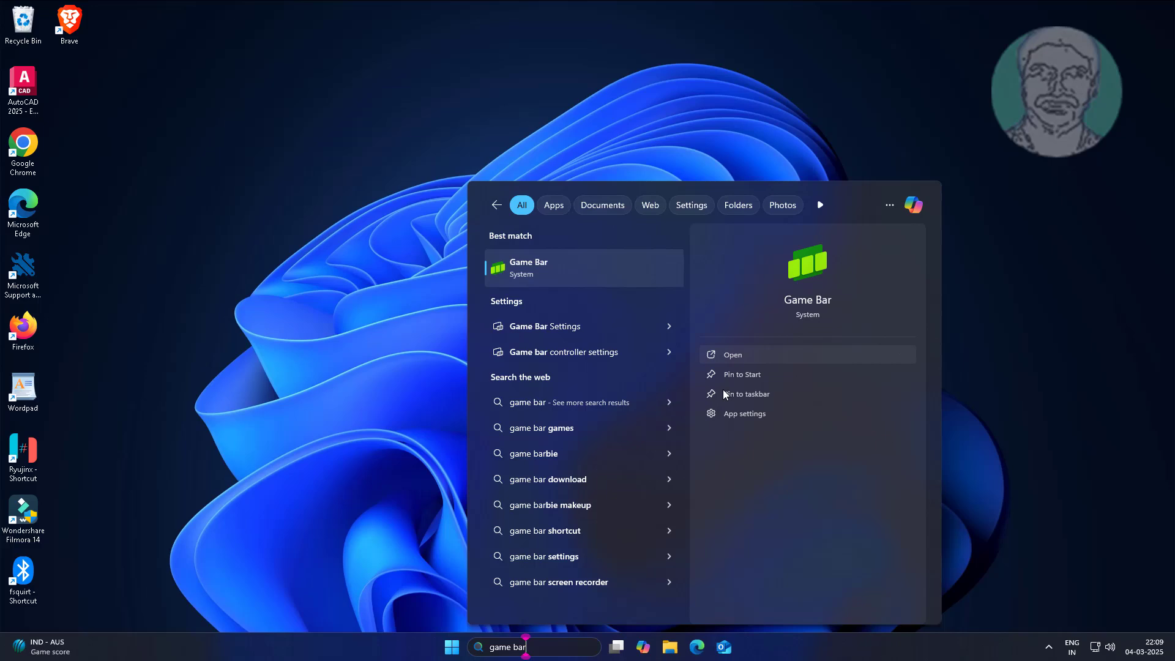
click(743, 413)
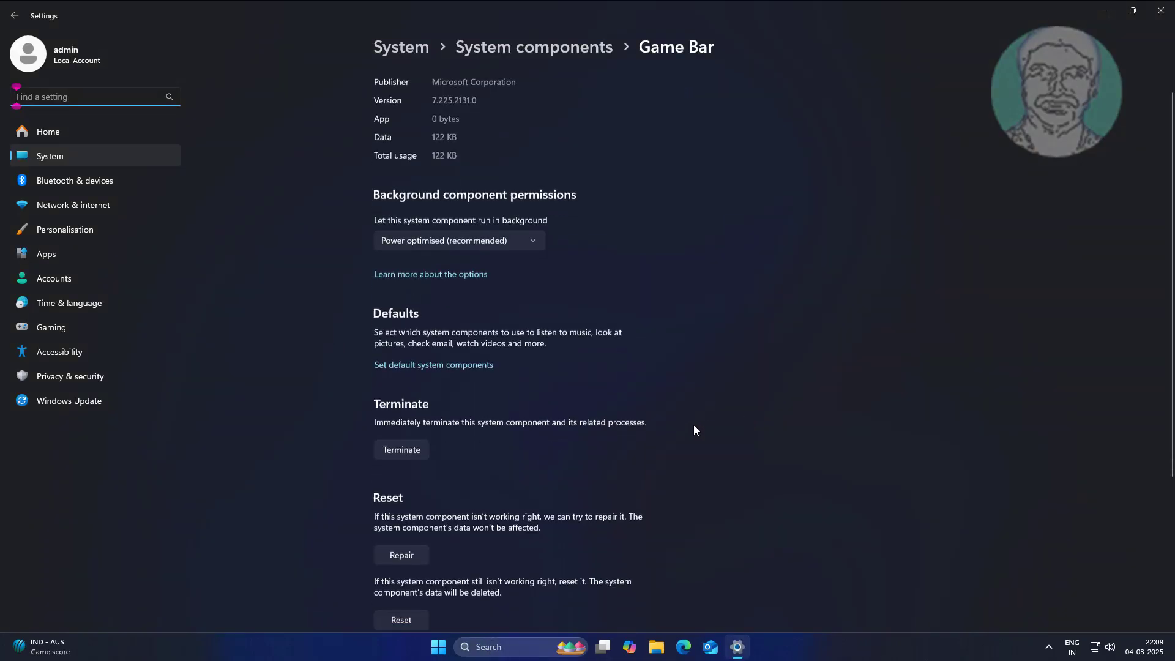
Step: Repair the Game Bar component, then reset it from its Reset section
scroll(down, 3)
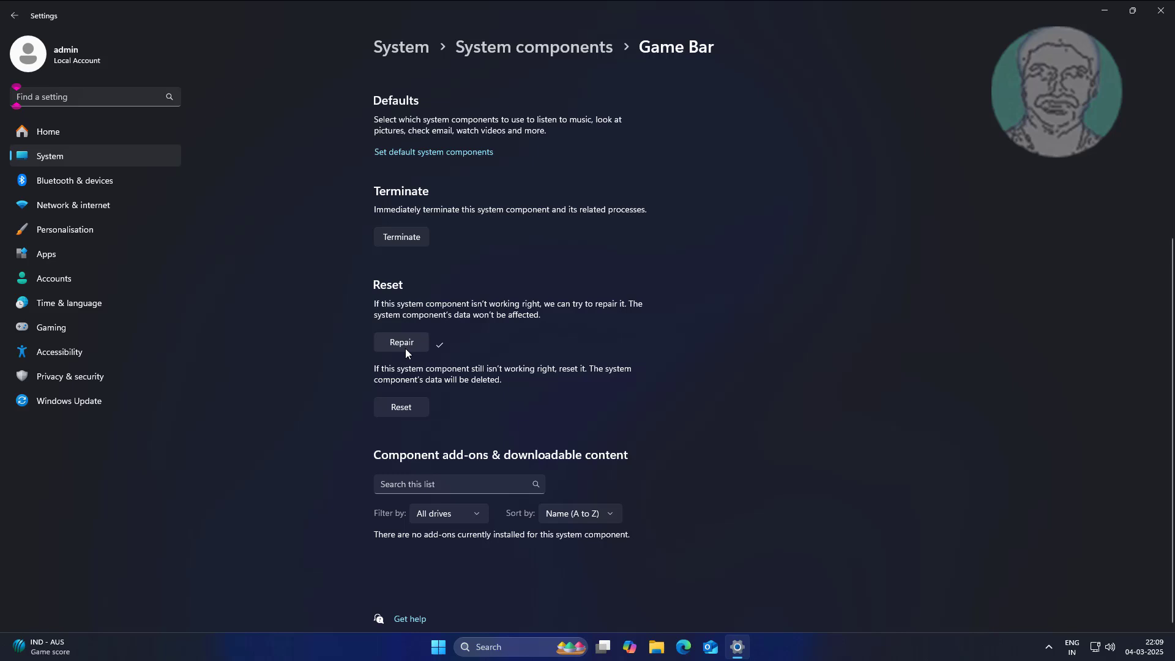
click(401, 406)
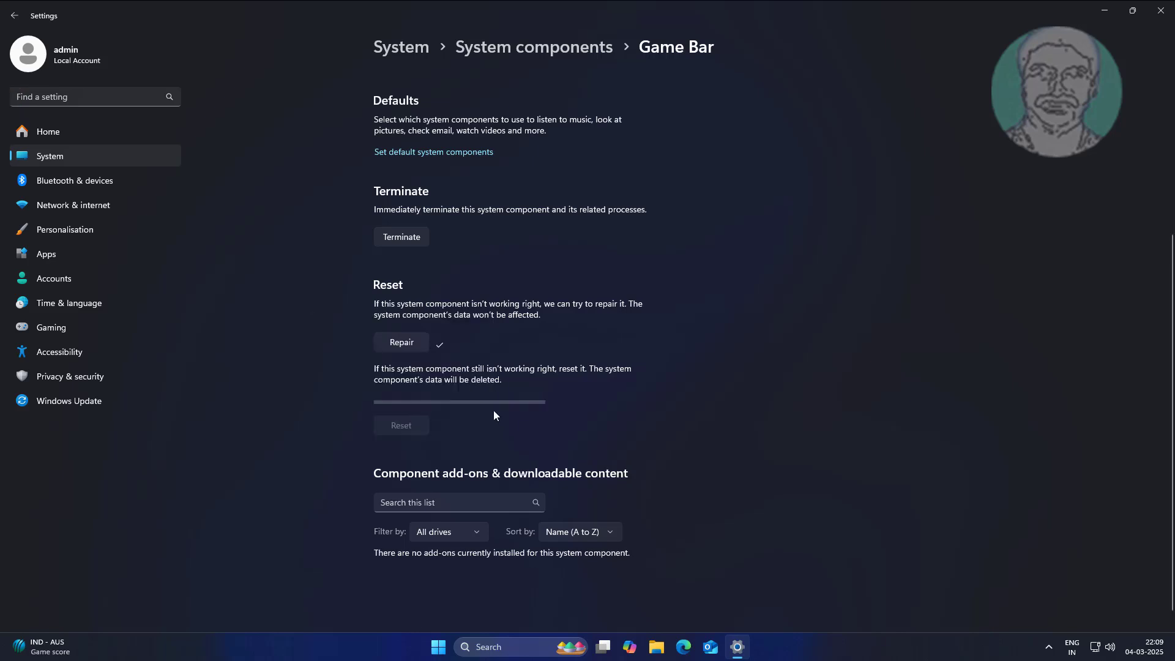
mouse_move(476, 447)
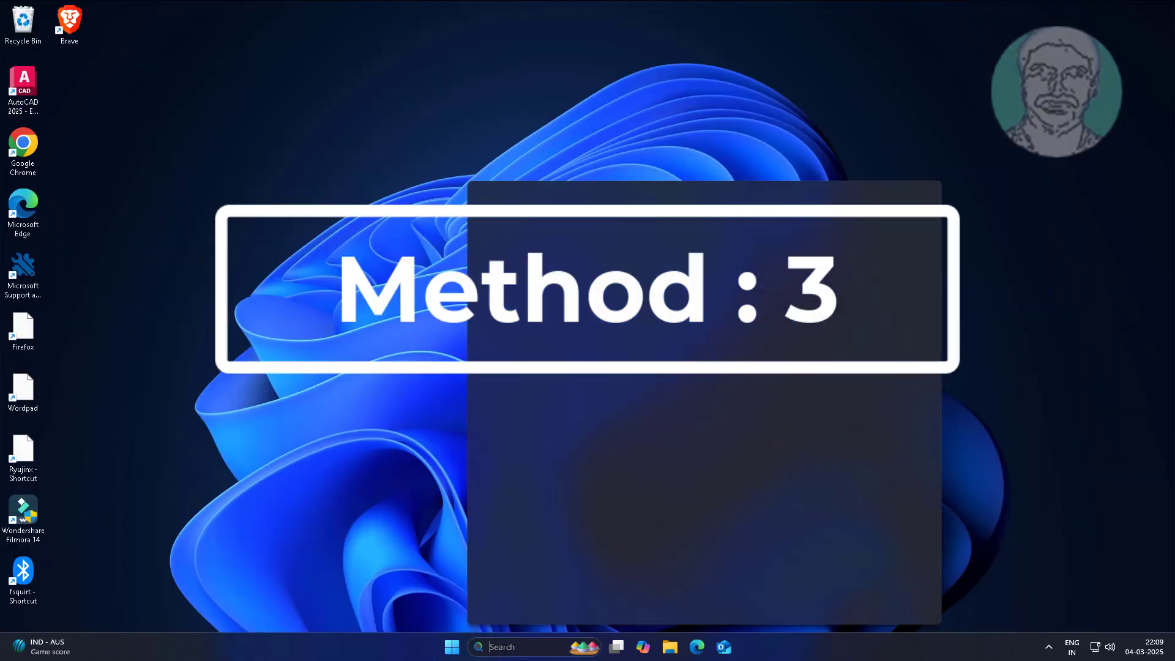
Step: Run wsreset from search to clear the Microsoft Store cache
text(wsreset store)
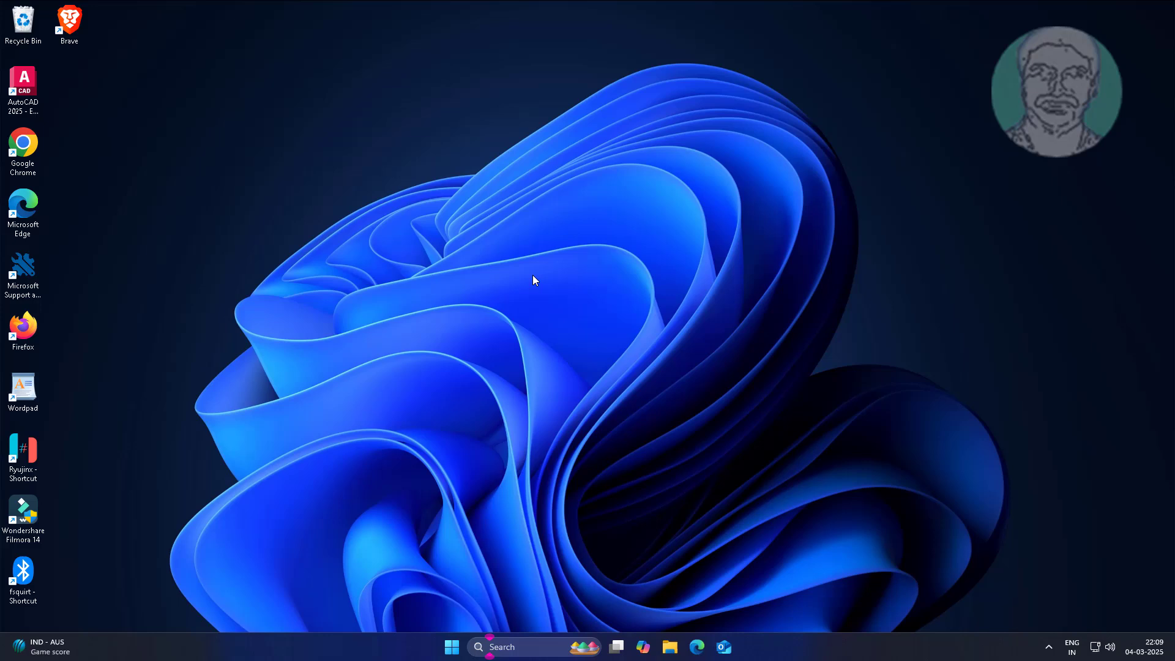
click(736, 646)
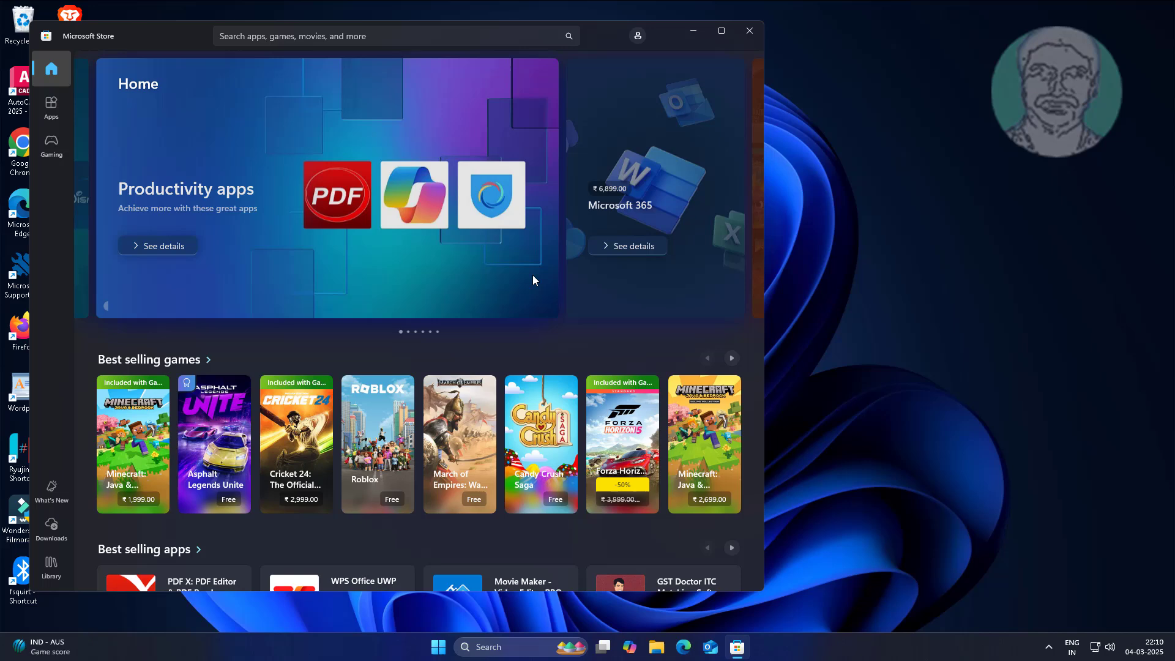
mouse_move(633, 319)
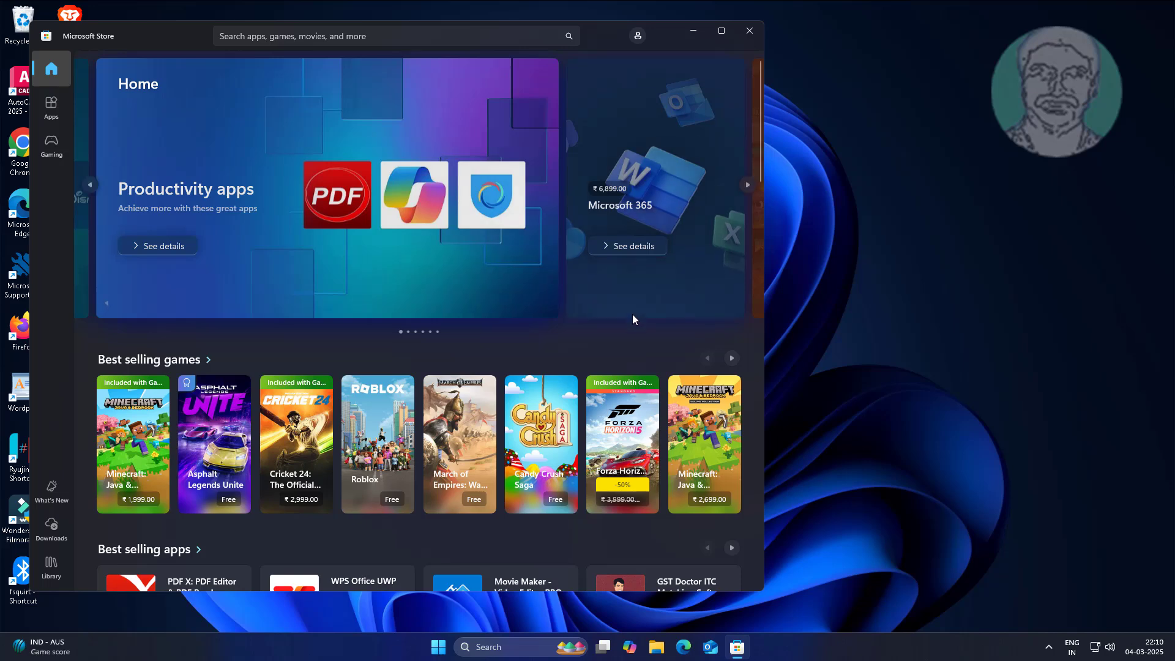